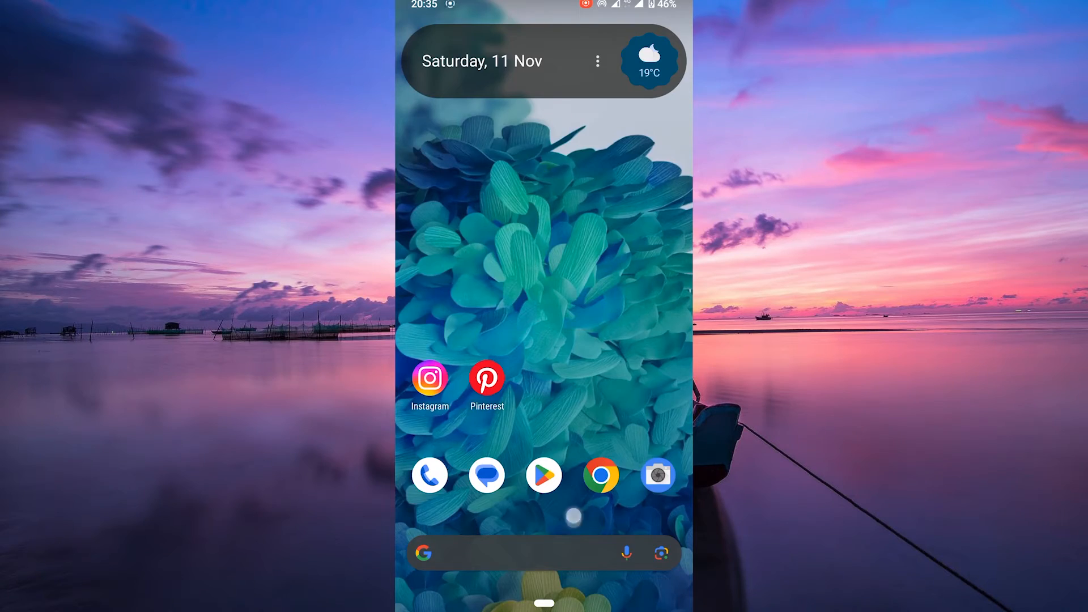
Reveal the app drawer listing all installed apps
scroll("up", 3)
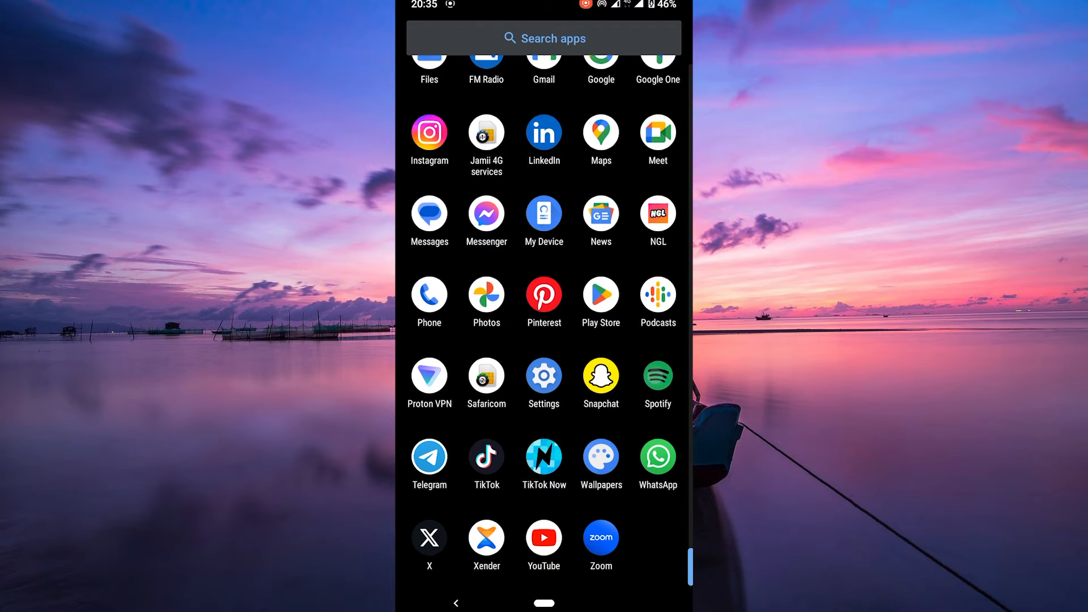
Launch Spotify and reach Settings and privacy from the account menu
left_click(656, 379)
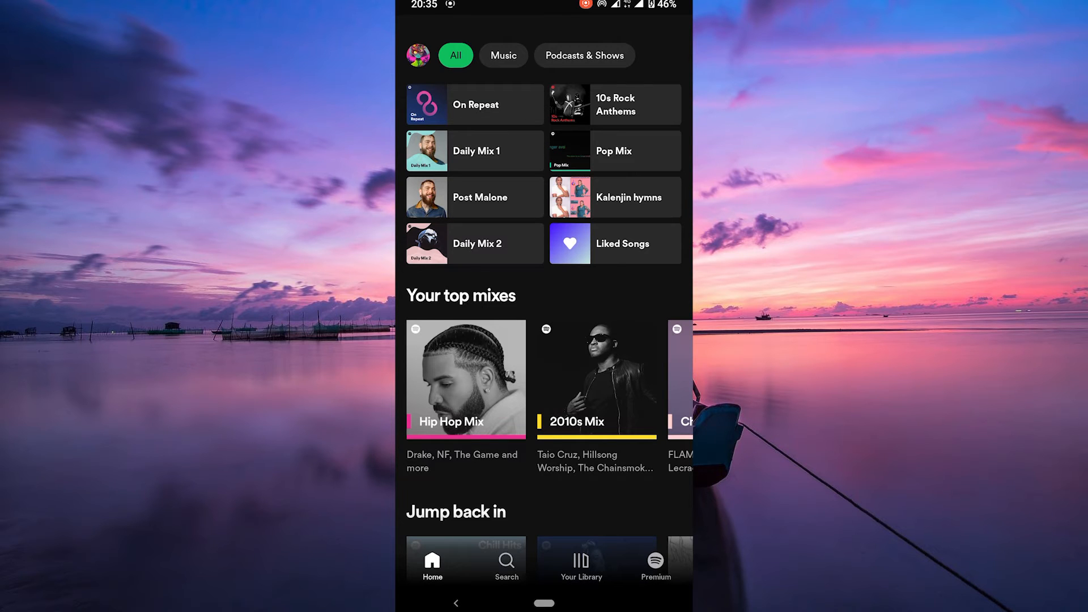
left_click(417, 55)
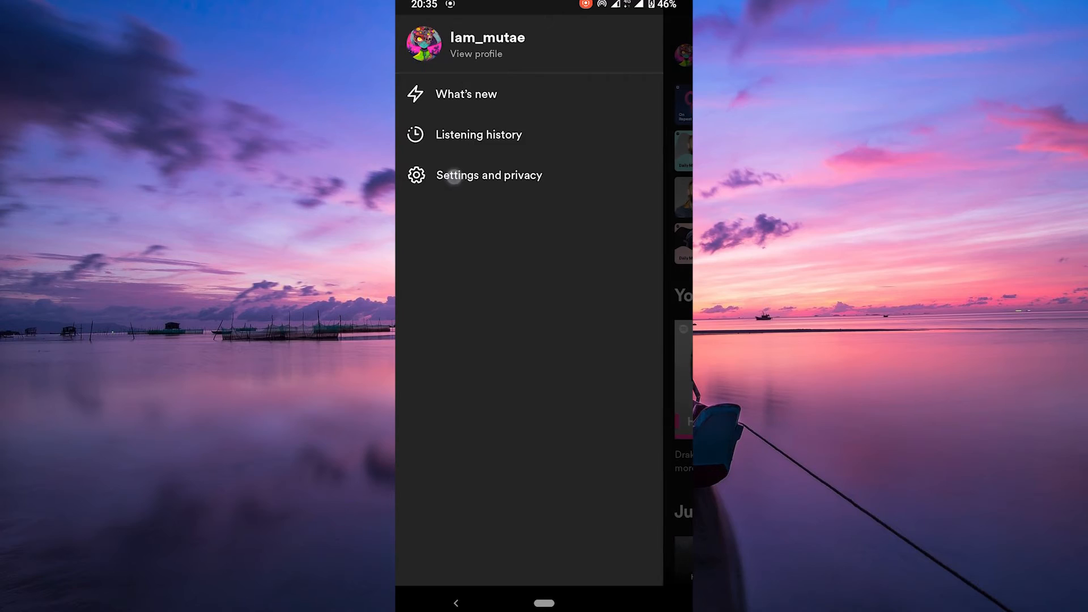
left_click(489, 174)
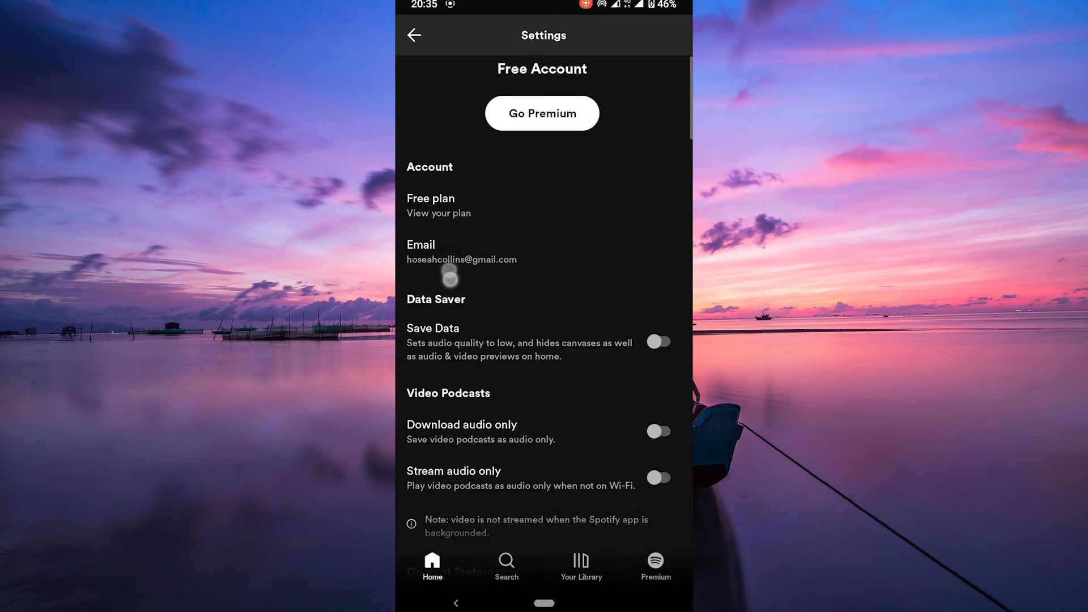
Turn on Listening activity under Social so followers see what you play
scroll("down", 3)
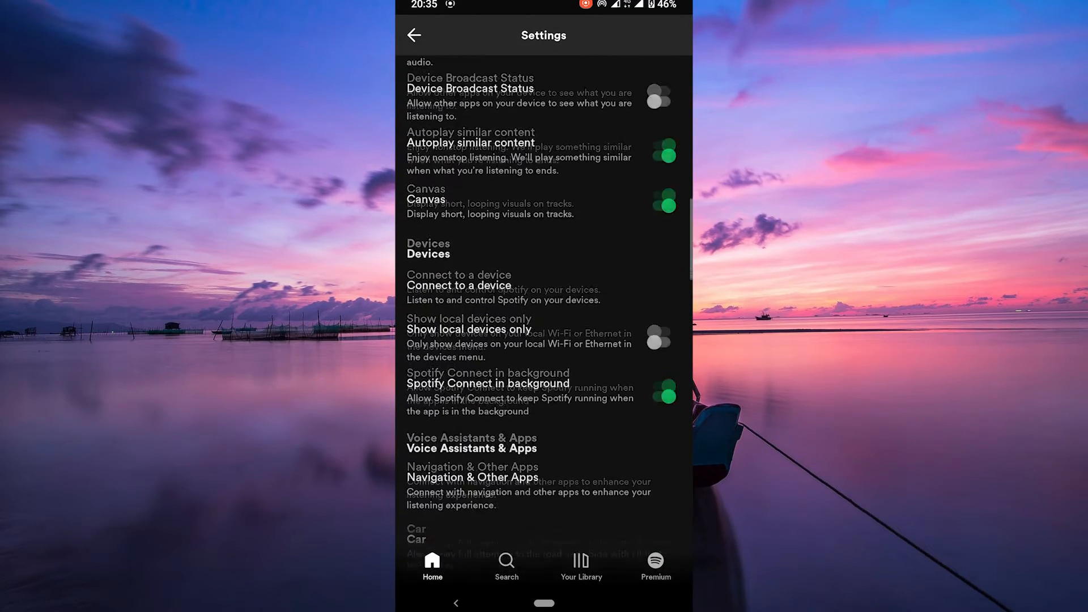
scroll("down", 3)
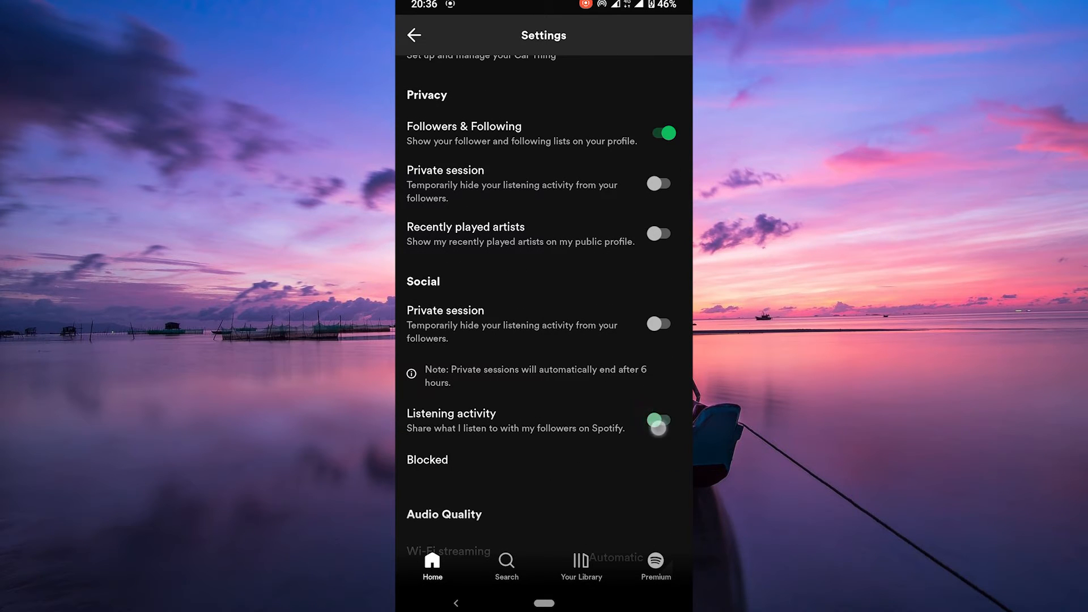
left_click(414, 35)
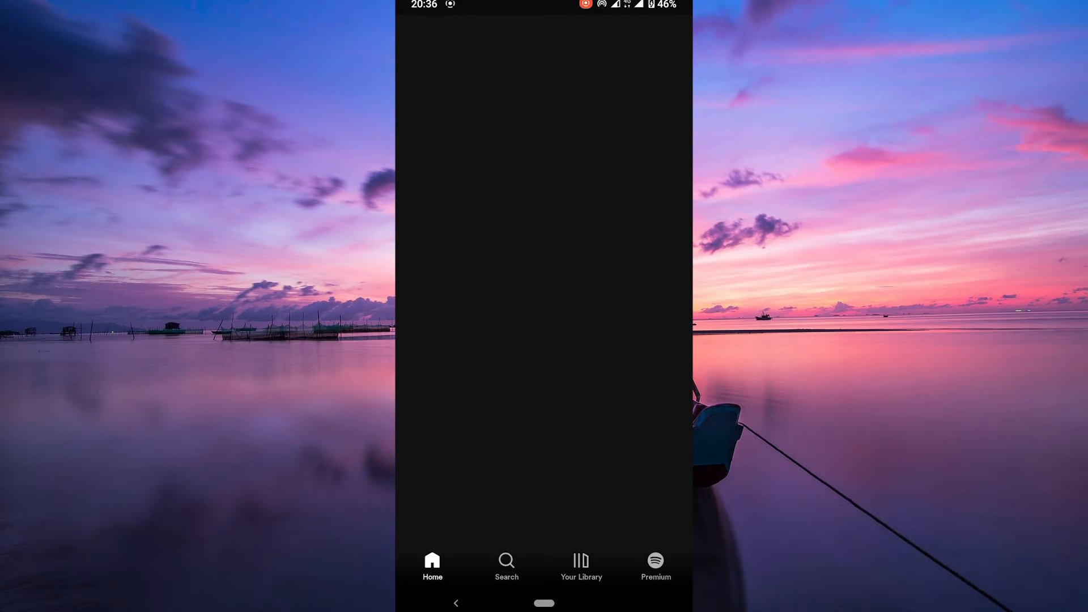
From your own profile, view the list of accounts you follow and choose a friend
left_click(412, 44)
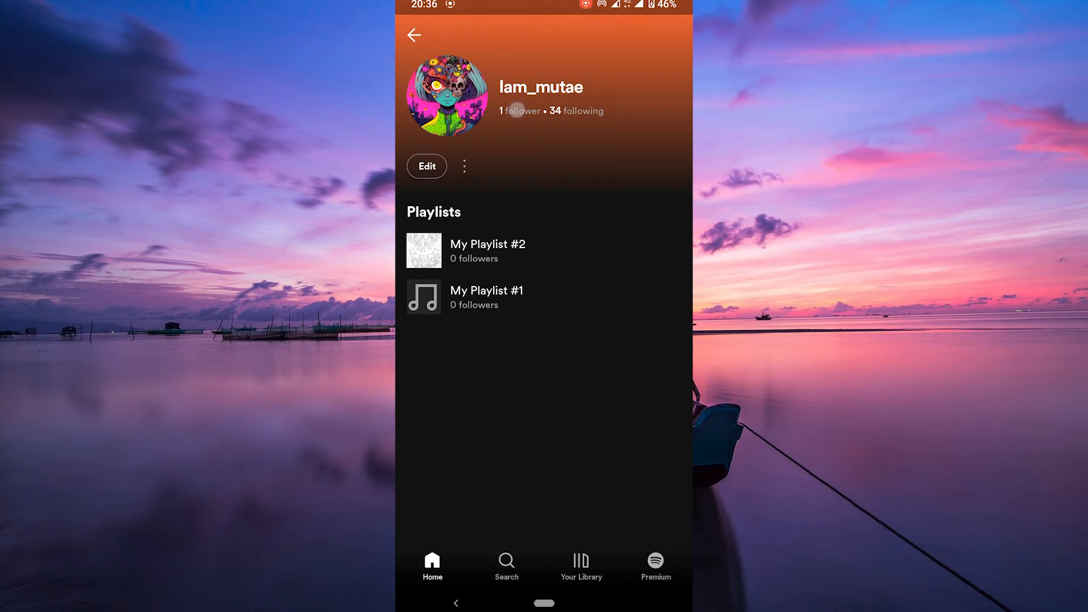
left_click(519, 111)
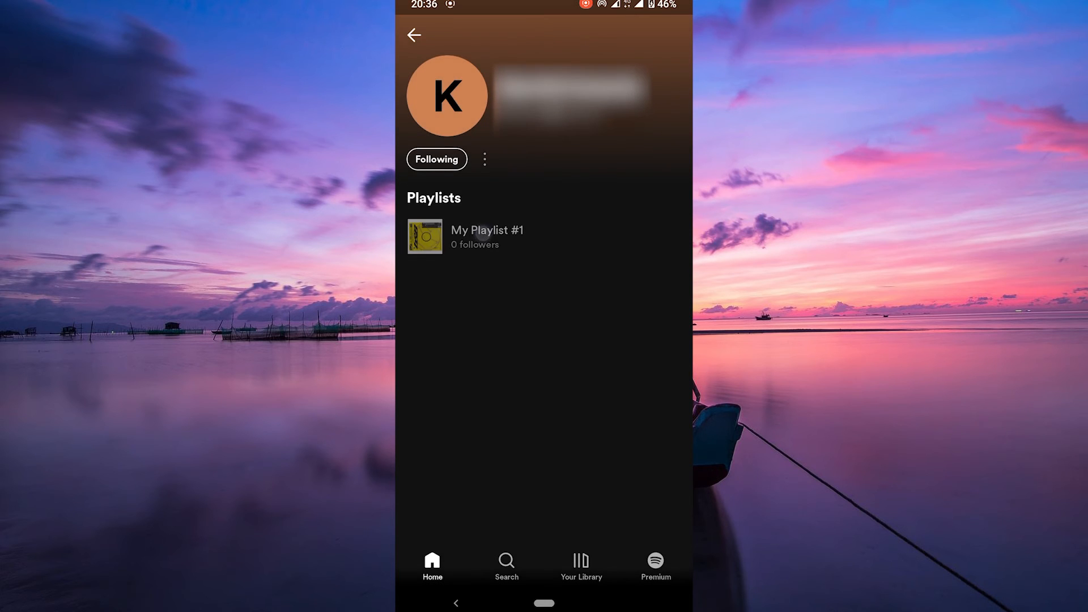
View My Playlist #1's cover, recently added tracks and recommendations
left_click(487, 237)
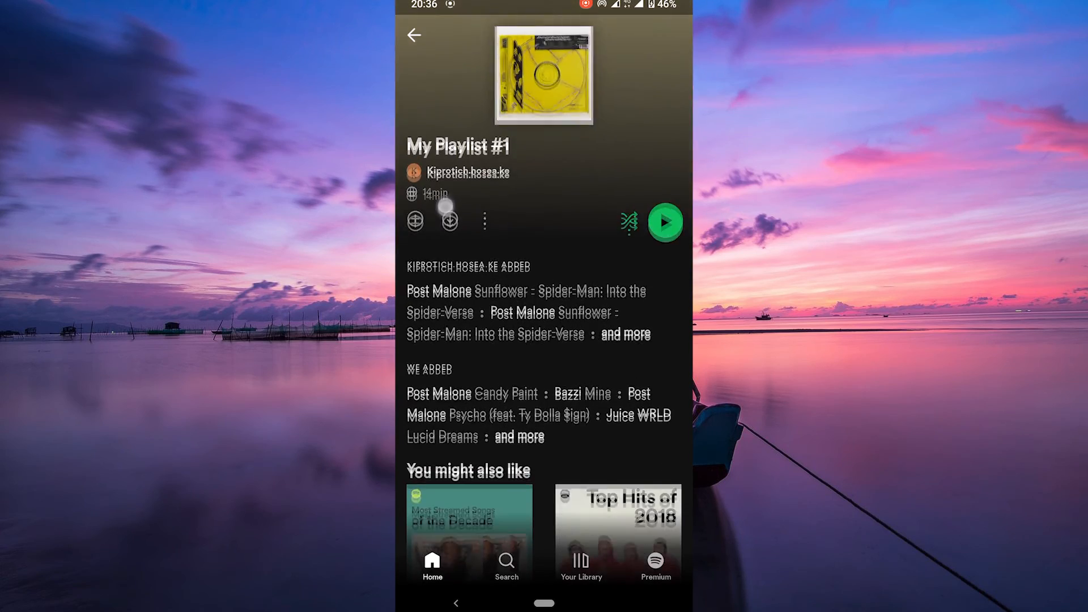
scroll("down", 3)
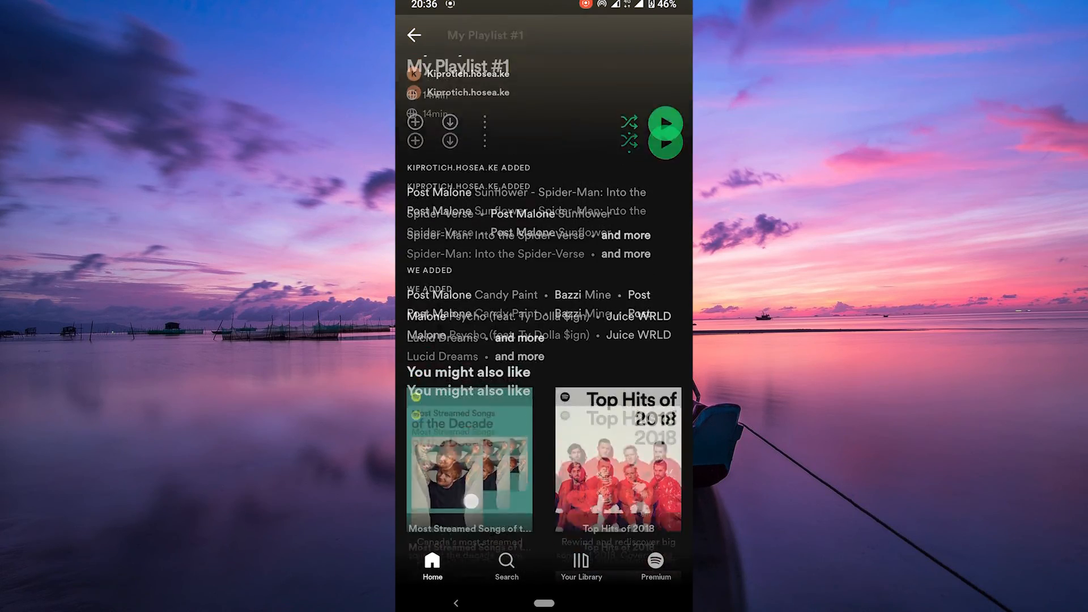
scroll("down", 3)
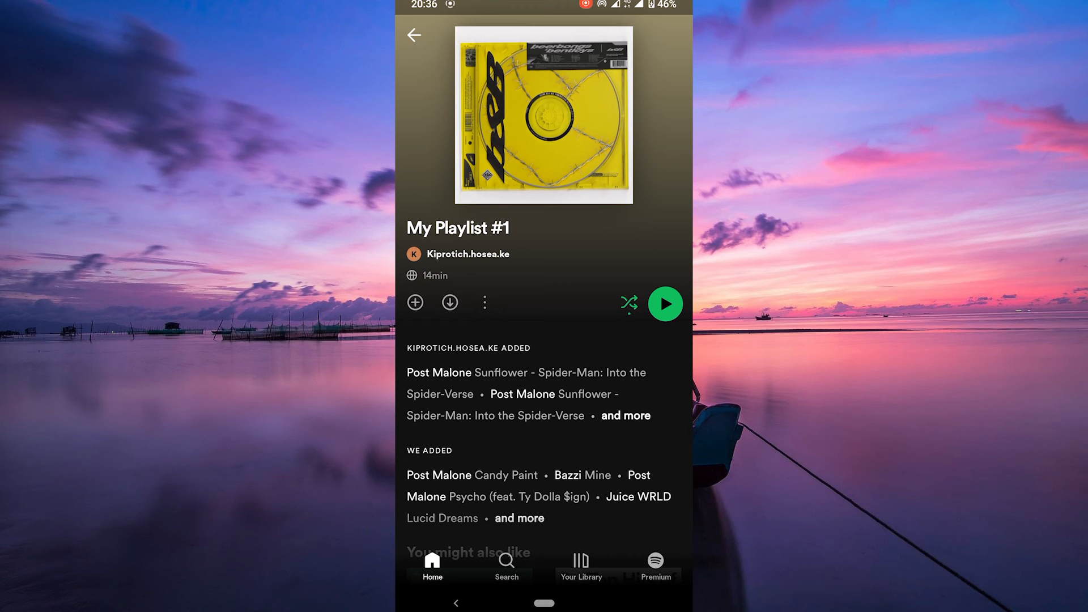